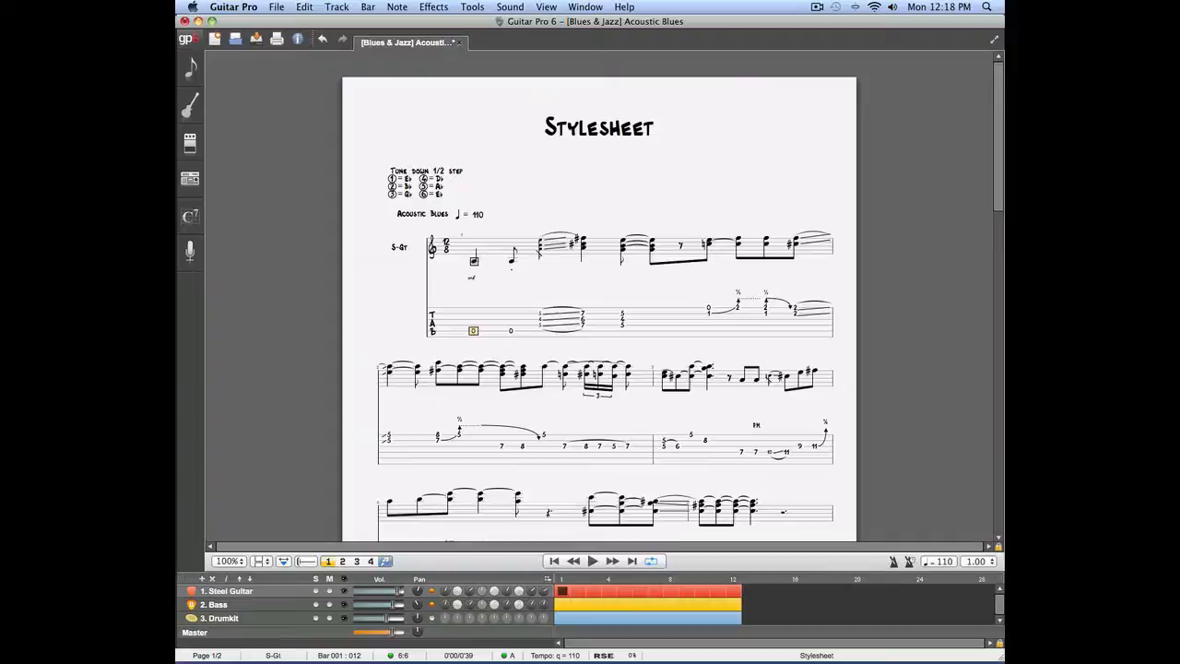
Open the Stylesheet for the Acoustic Blues score from the File menu.
click(282, 7)
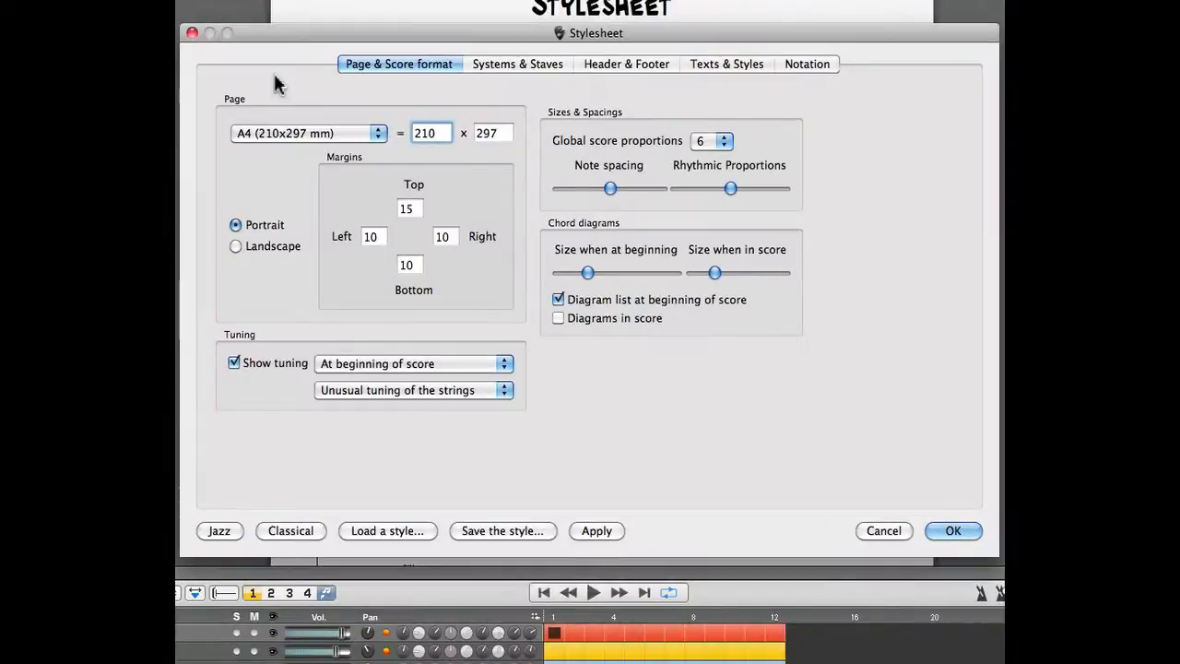
mouse_move(289, 83)
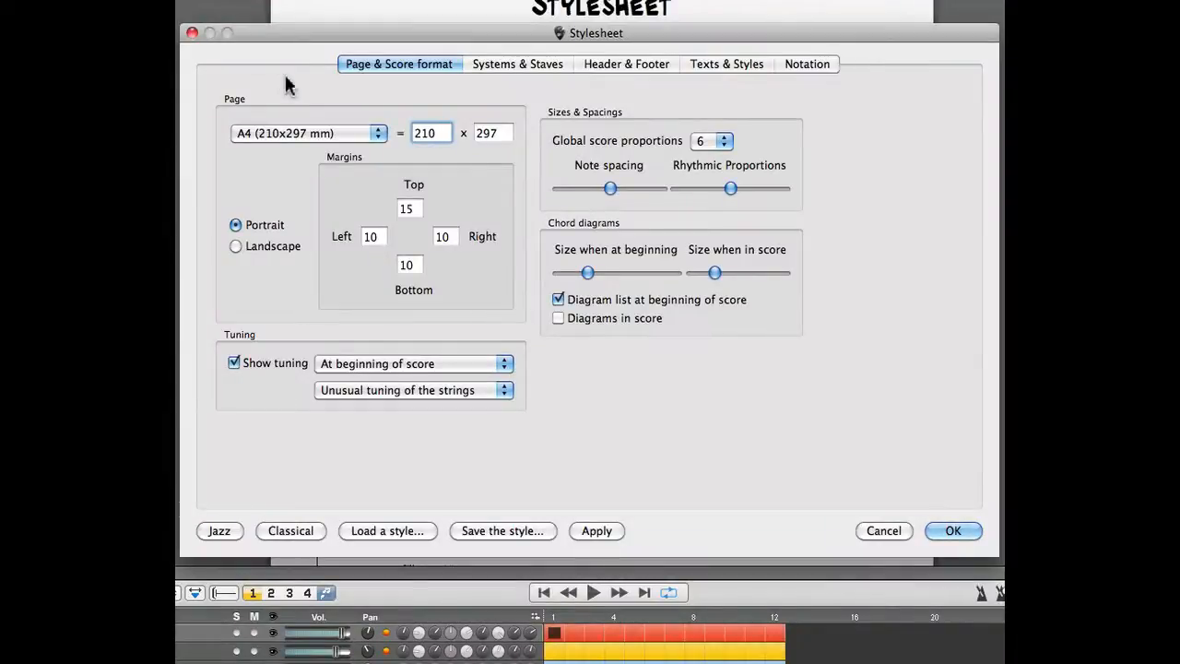
mouse_move(531, 75)
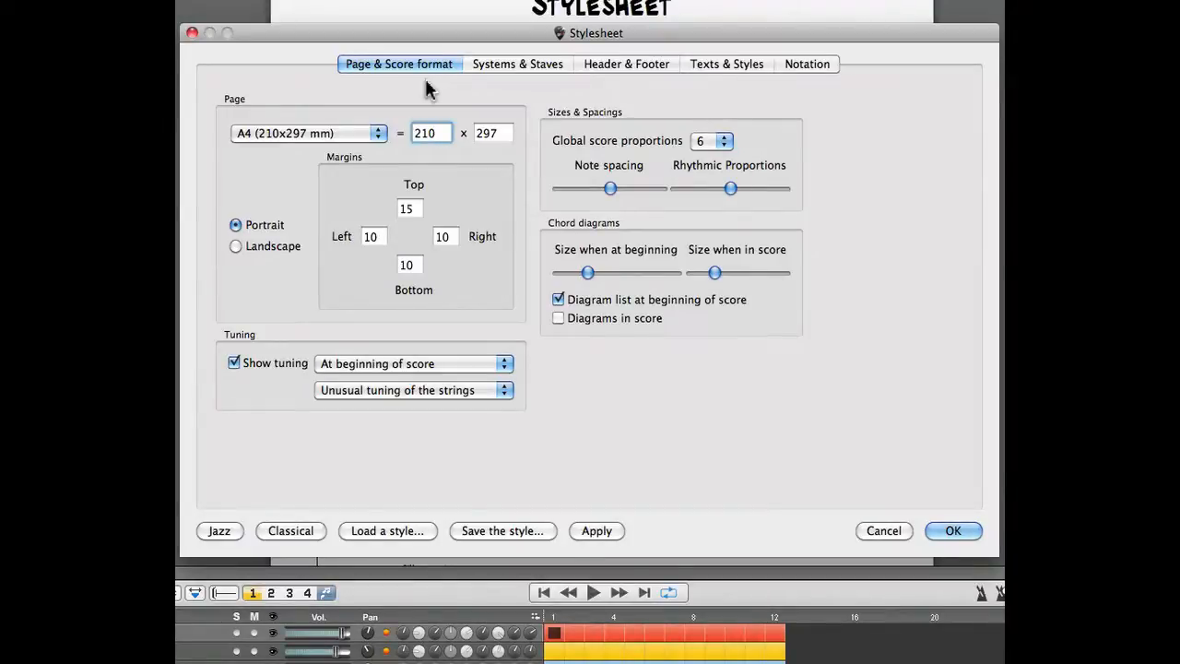
Keep A4 paper size and set the left page margin to 5.
click(378, 132)
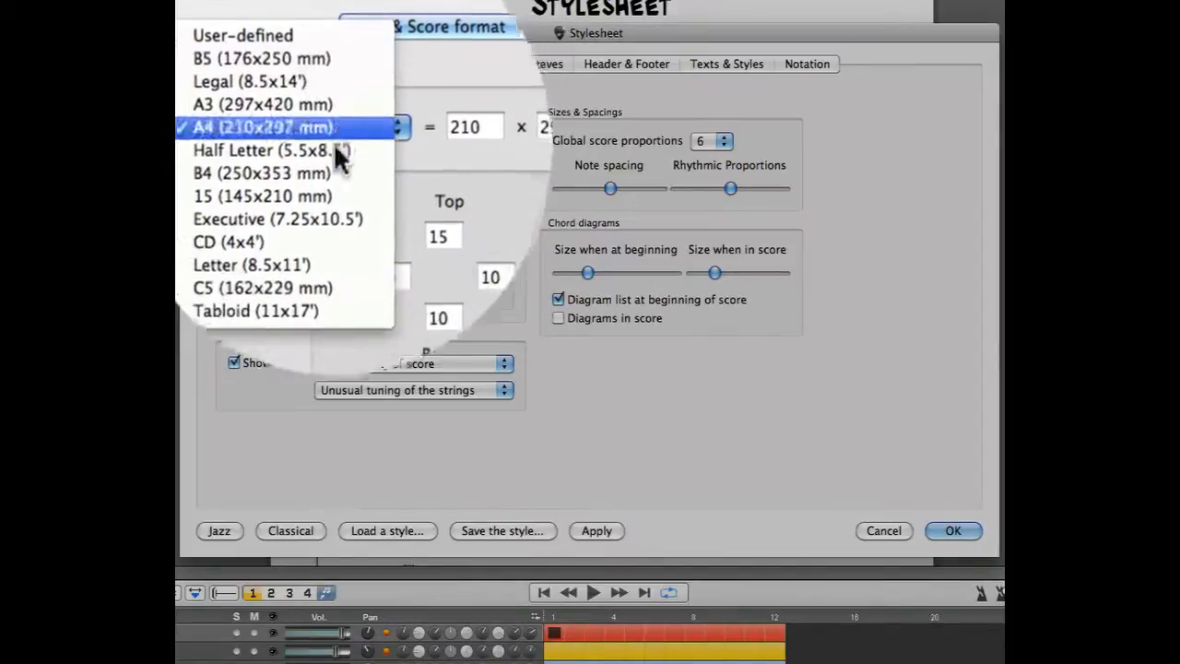
click(264, 126)
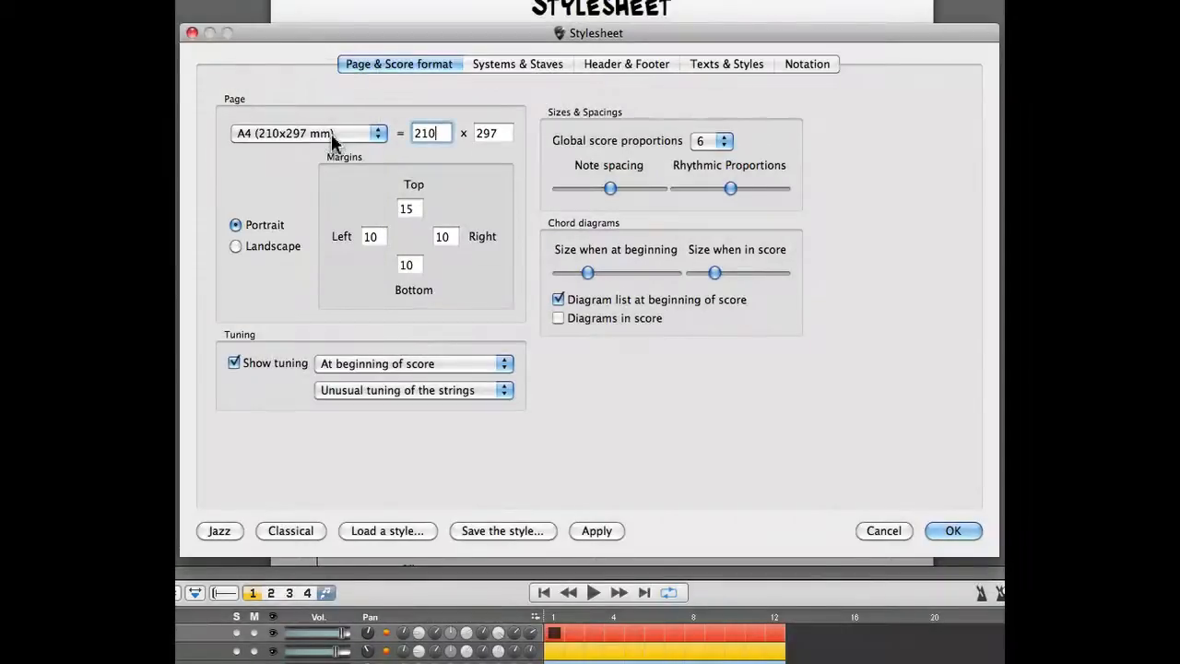
mouse_move(358, 191)
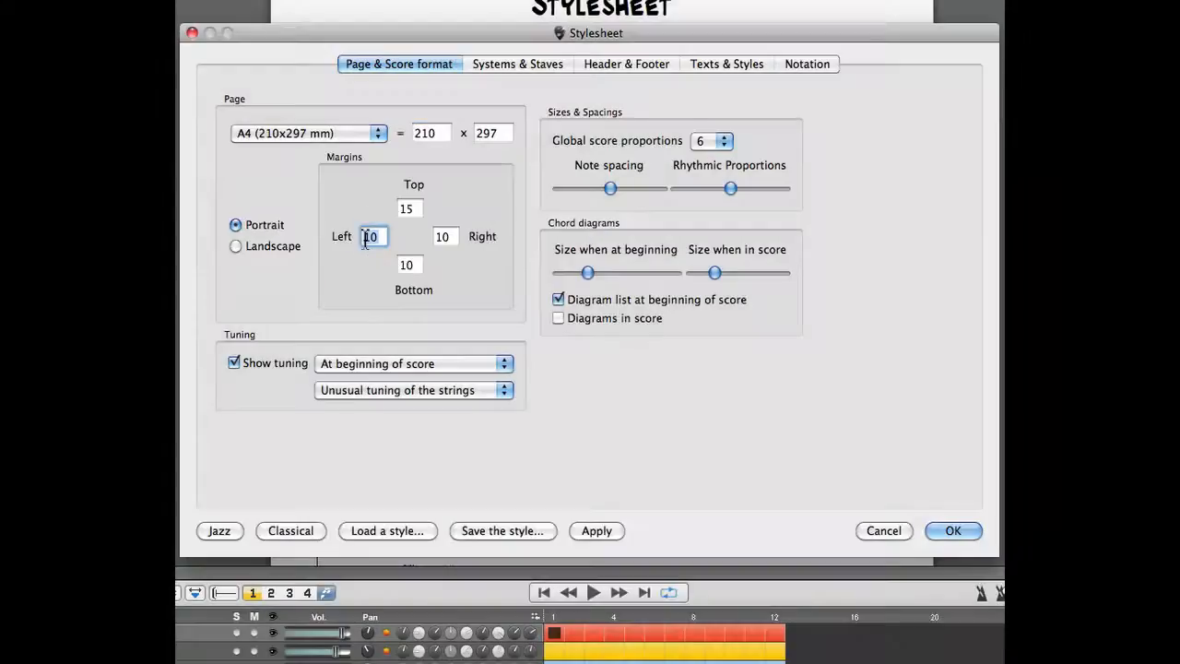
text(5)
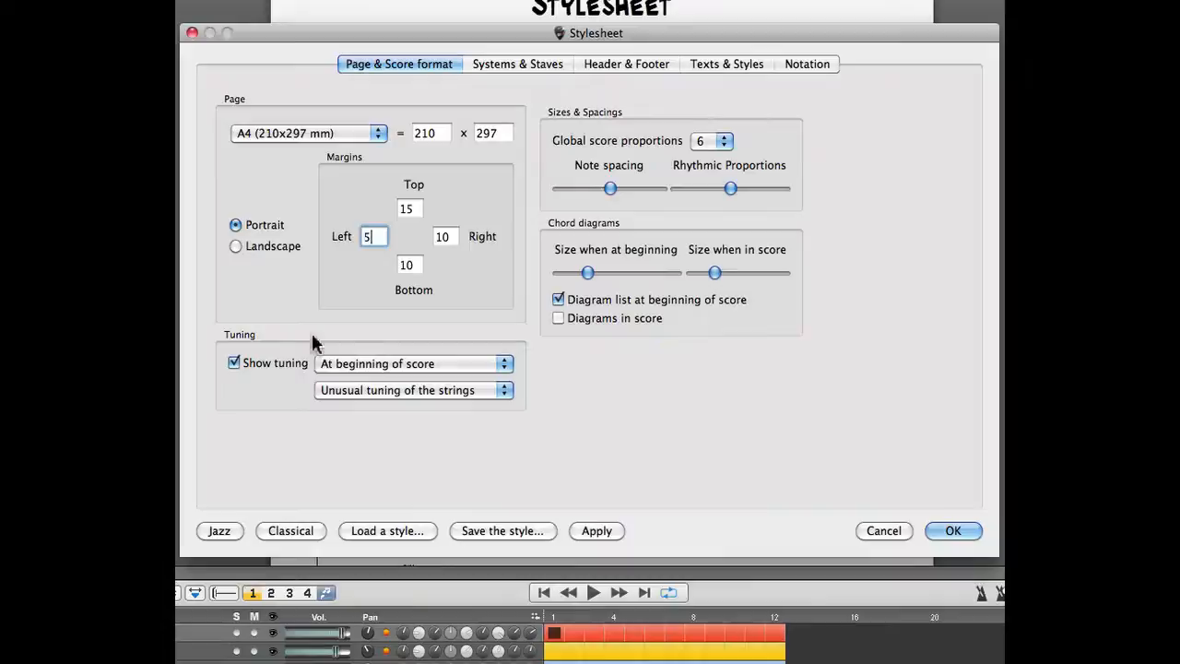
mouse_move(470, 156)
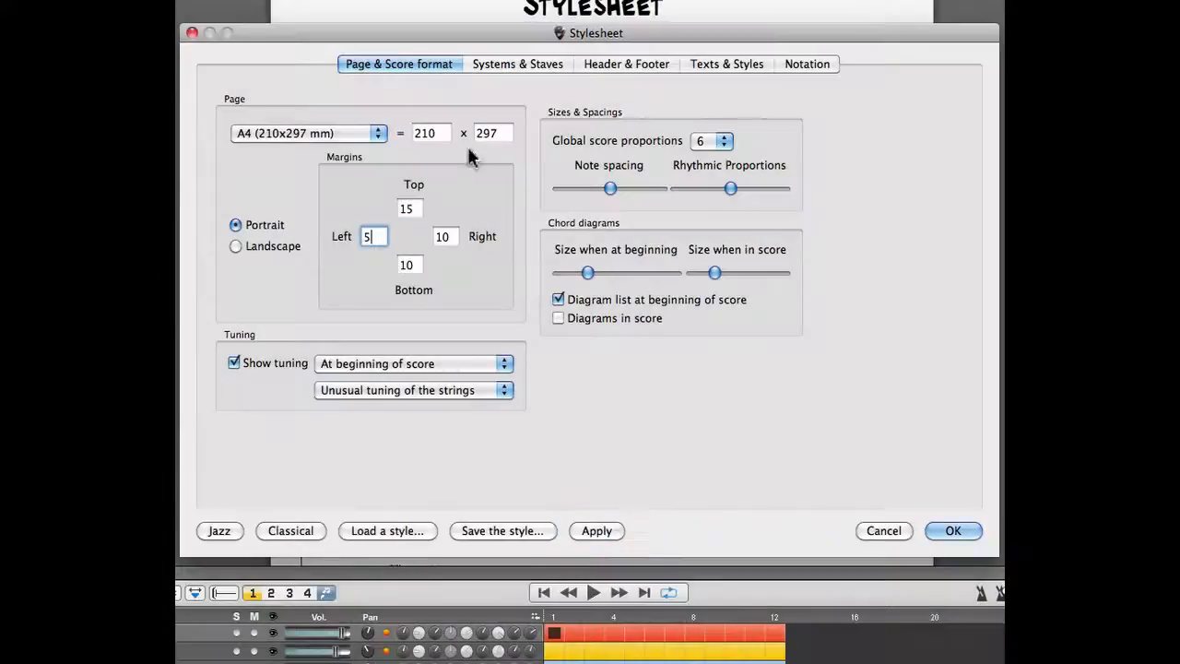
drag(594, 33, 846, 22)
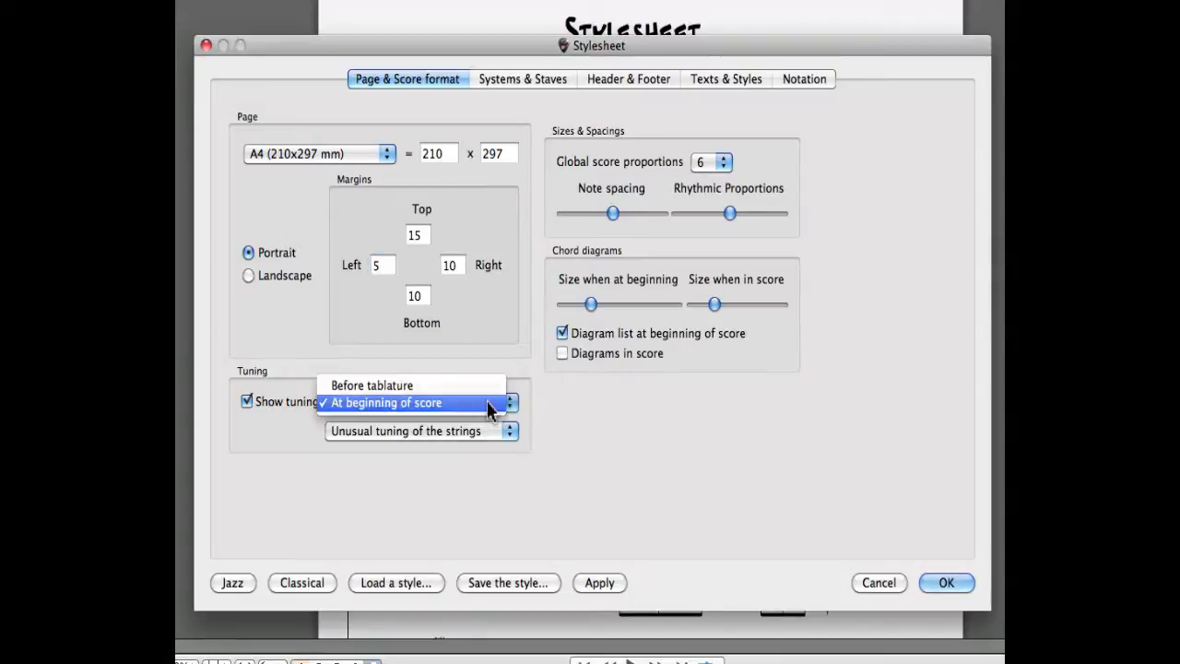
Keep tuning at the score's beginning and leave Diagrams in score unticked.
click(388, 403)
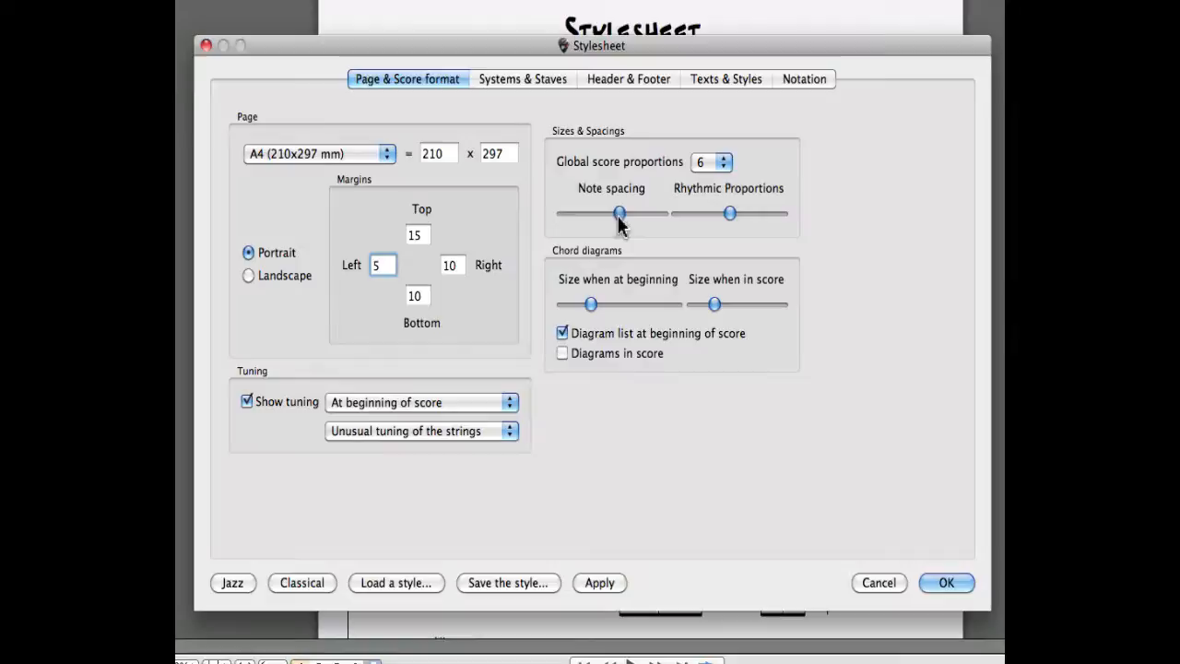
mouse_move(621, 253)
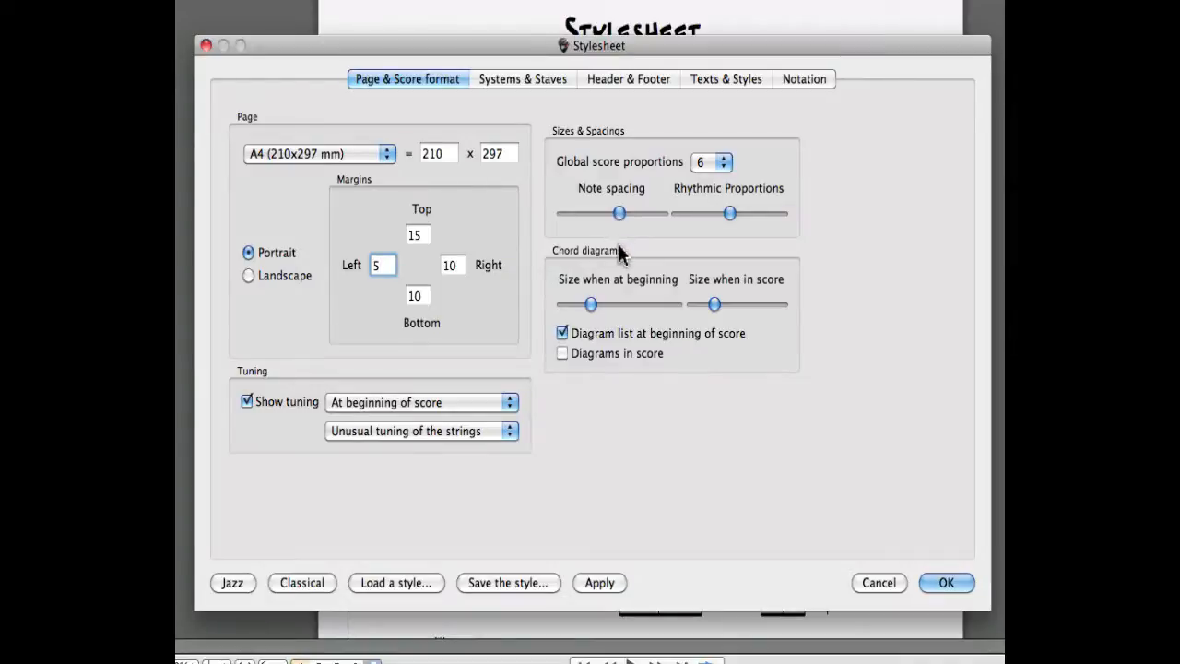
mouse_move(642, 295)
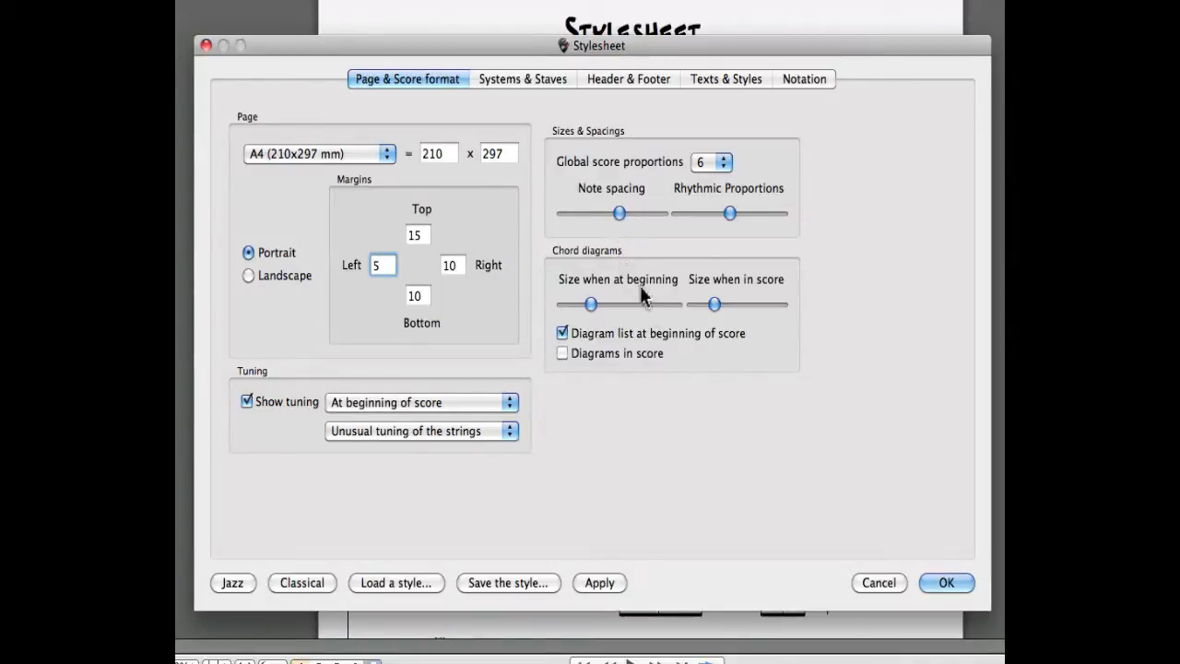
click(562, 353)
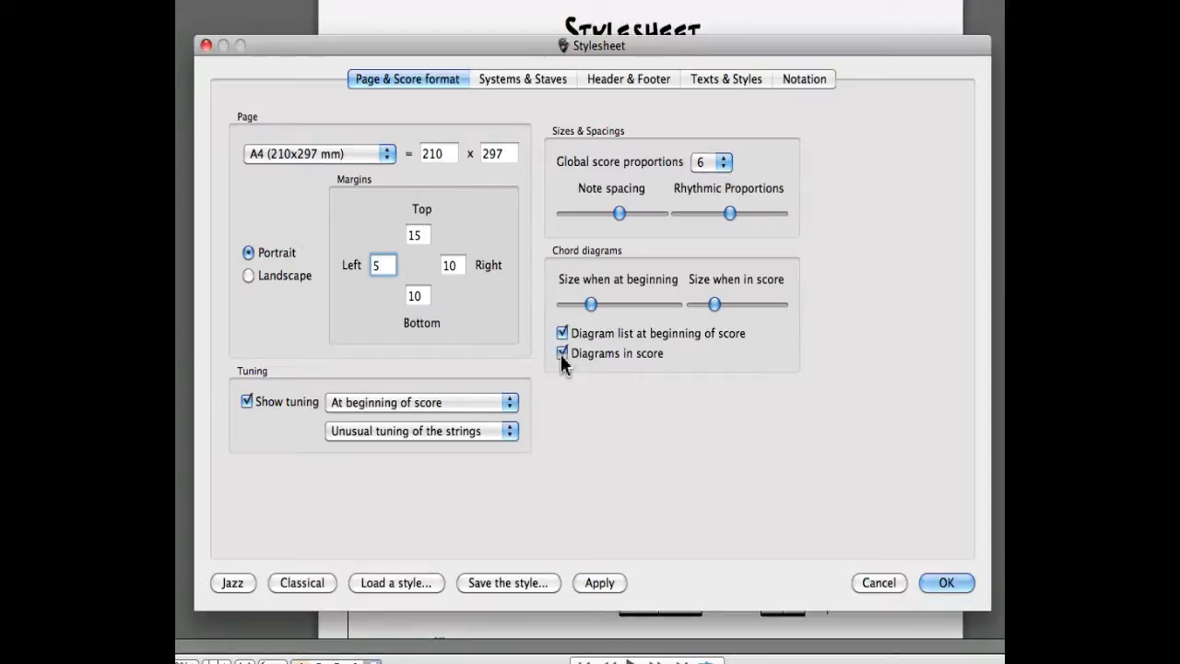
click(561, 353)
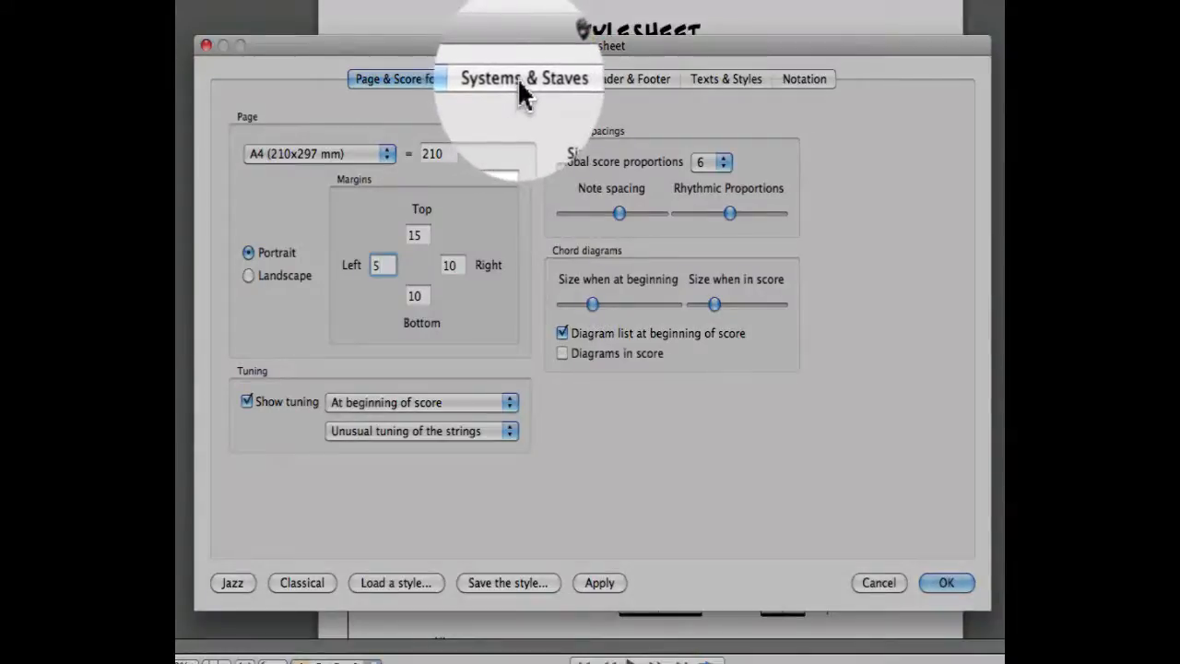
click(521, 79)
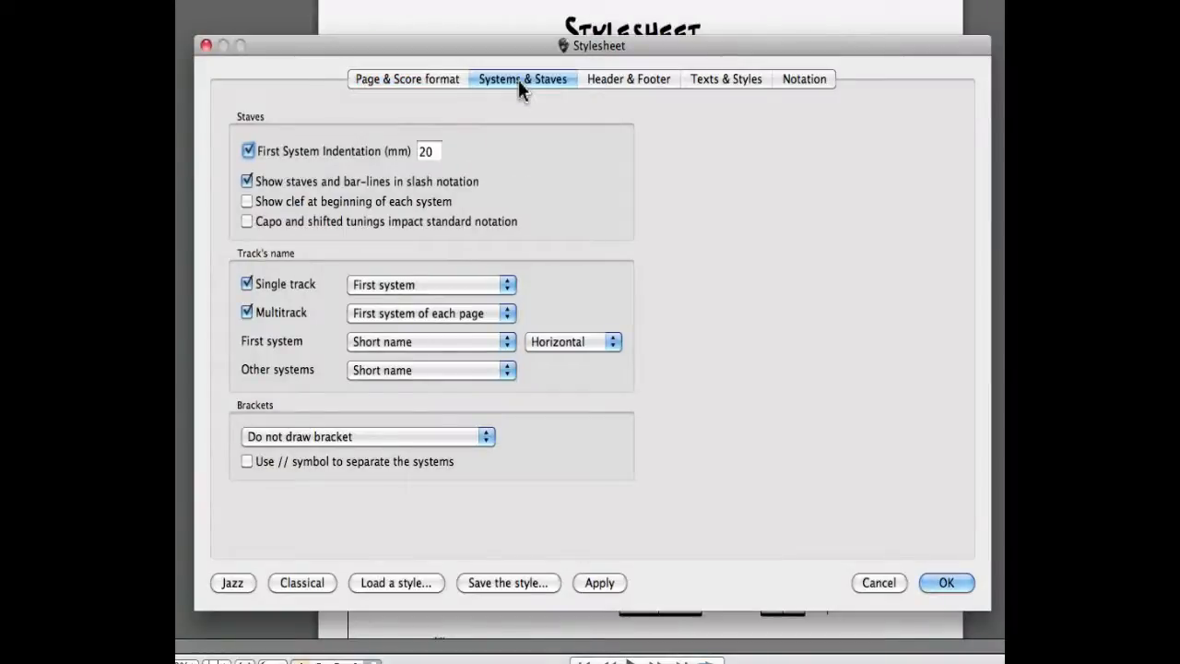
mouse_move(511, 123)
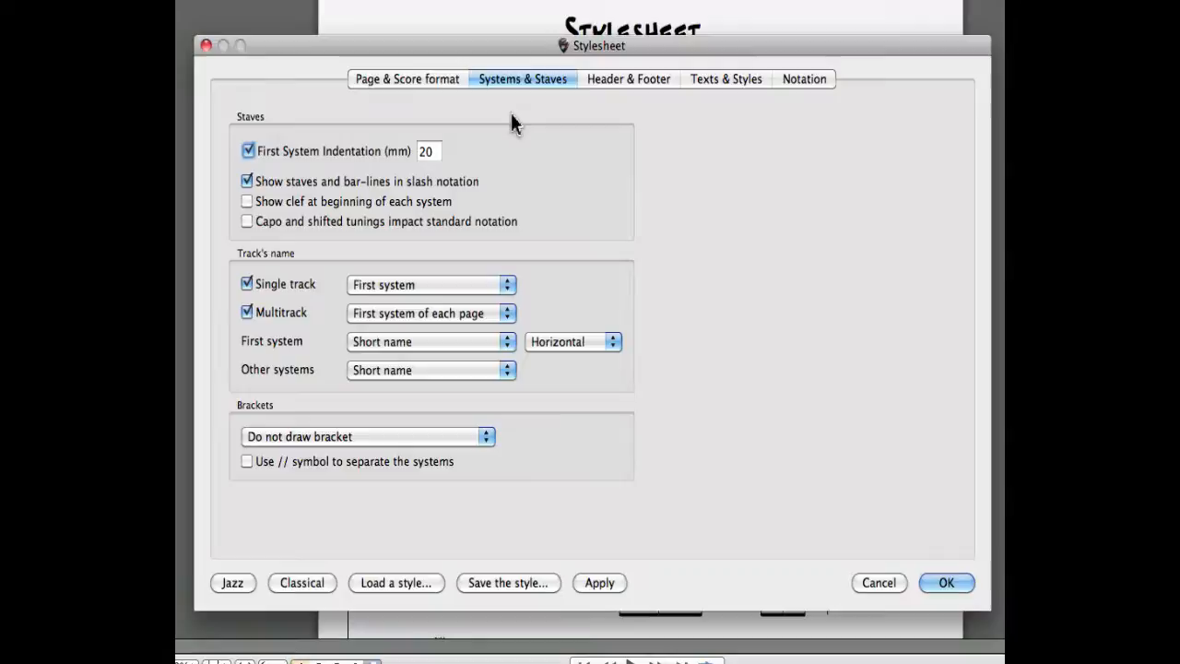
mouse_move(492, 150)
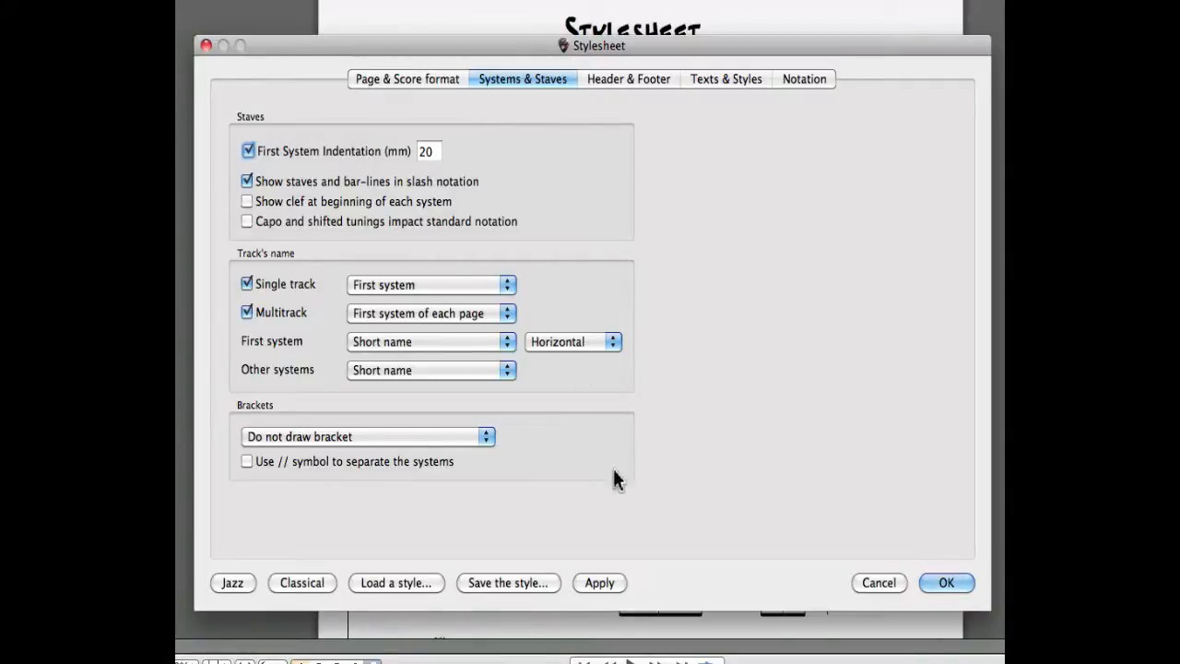
Apply the Systems & Staves settings, then view the 1st-Page Header settings.
click(599, 583)
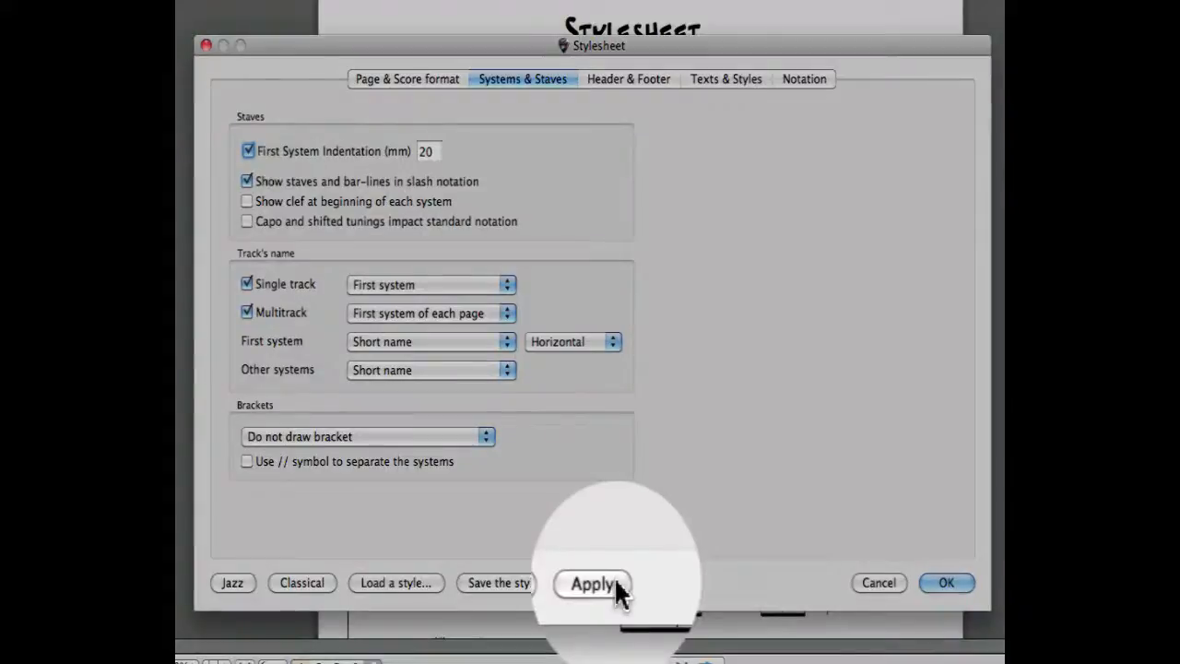
click(628, 78)
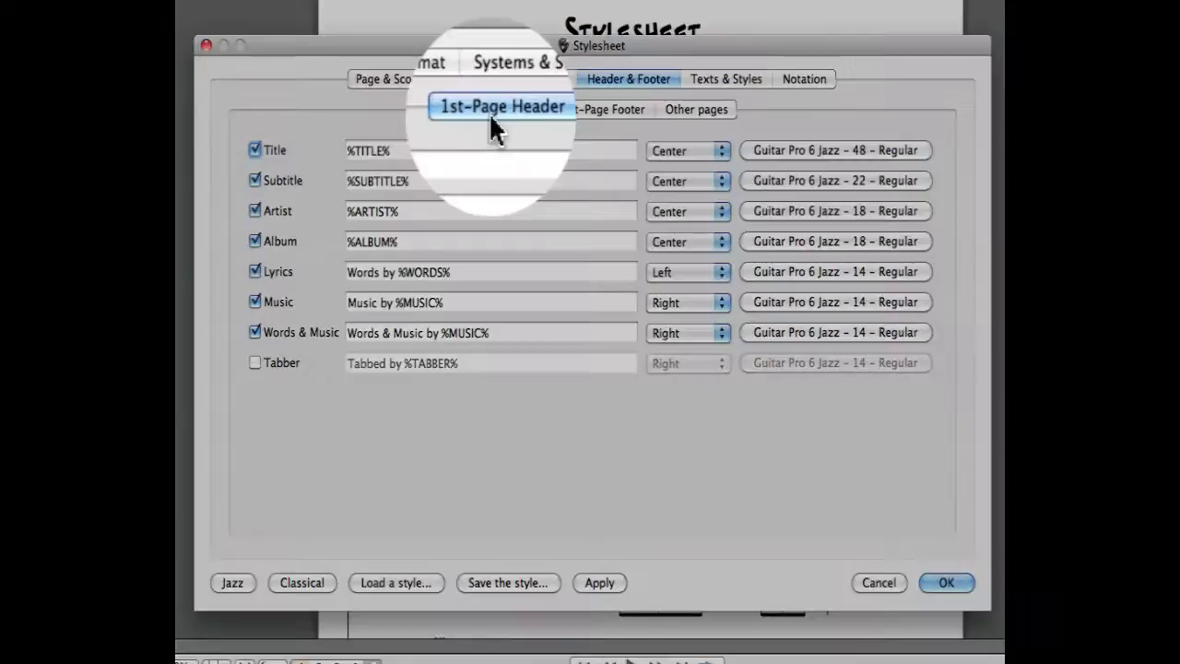
click(600, 108)
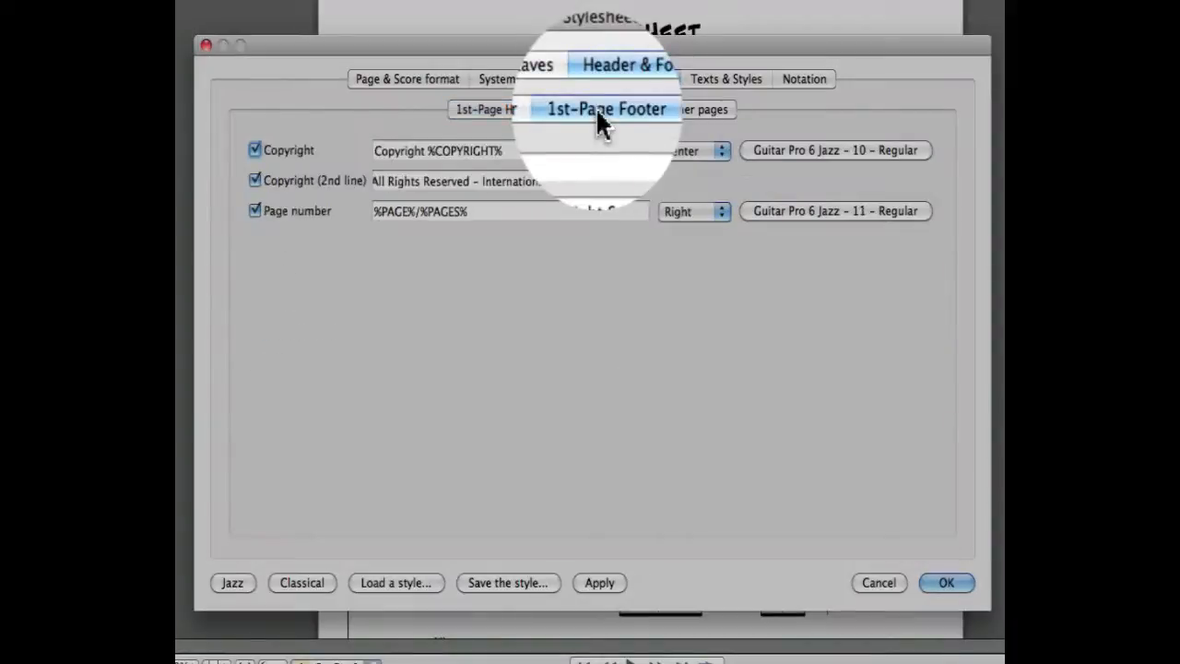
click(700, 107)
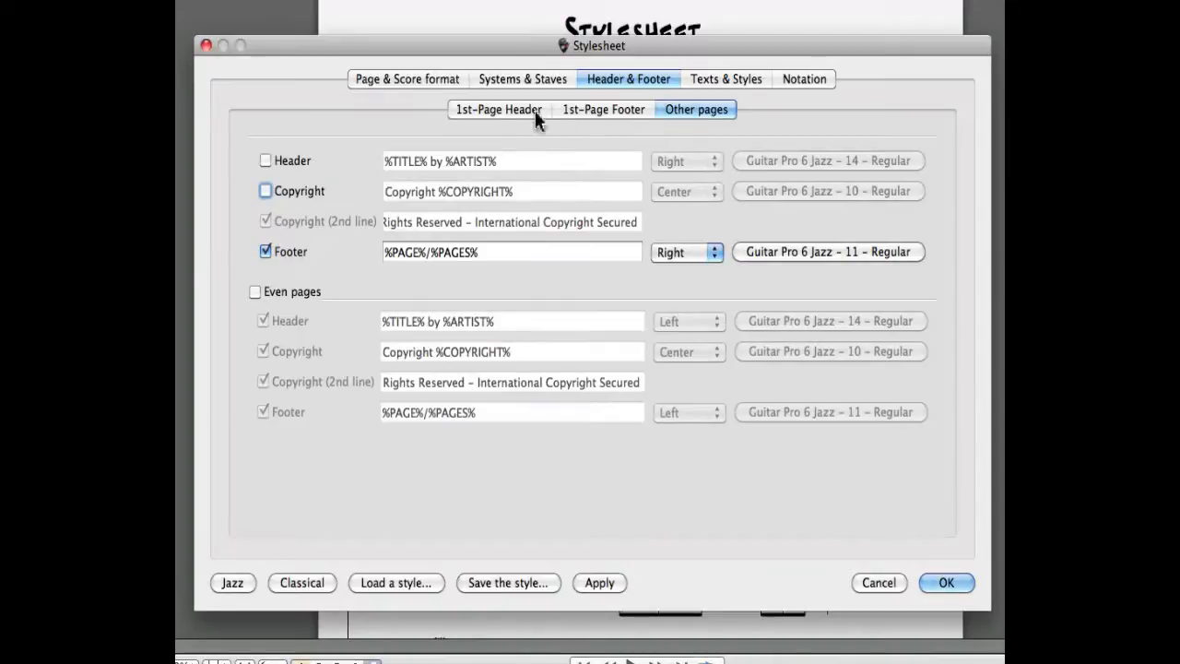
mouse_move(516, 115)
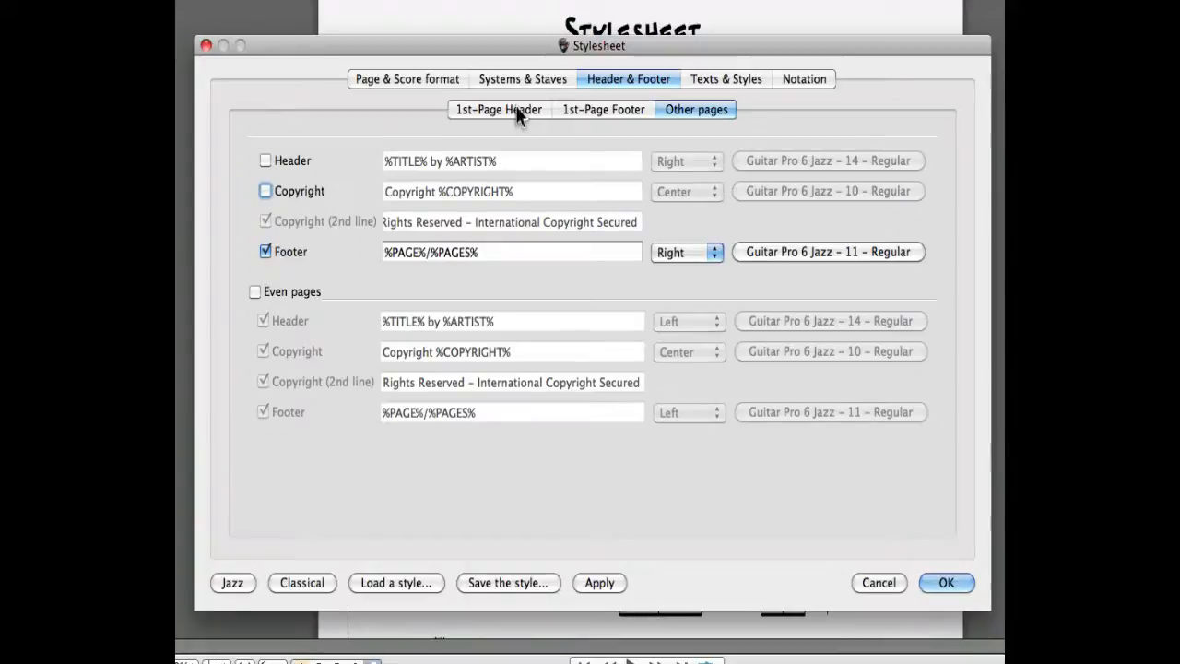
click(497, 108)
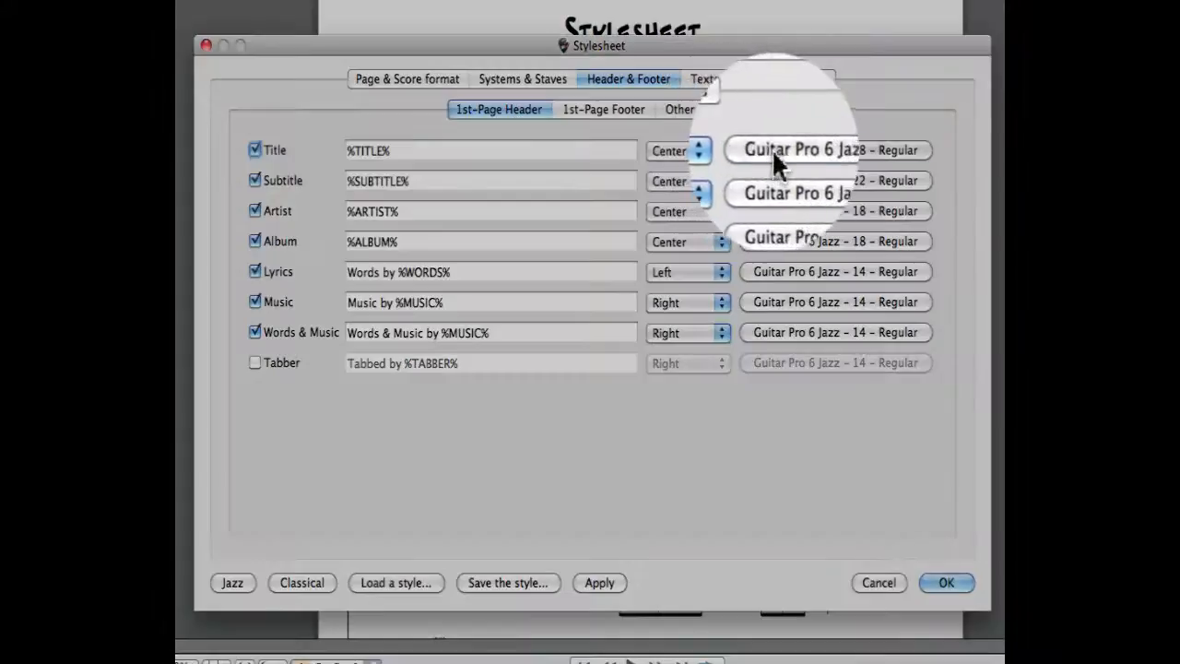
click(825, 150)
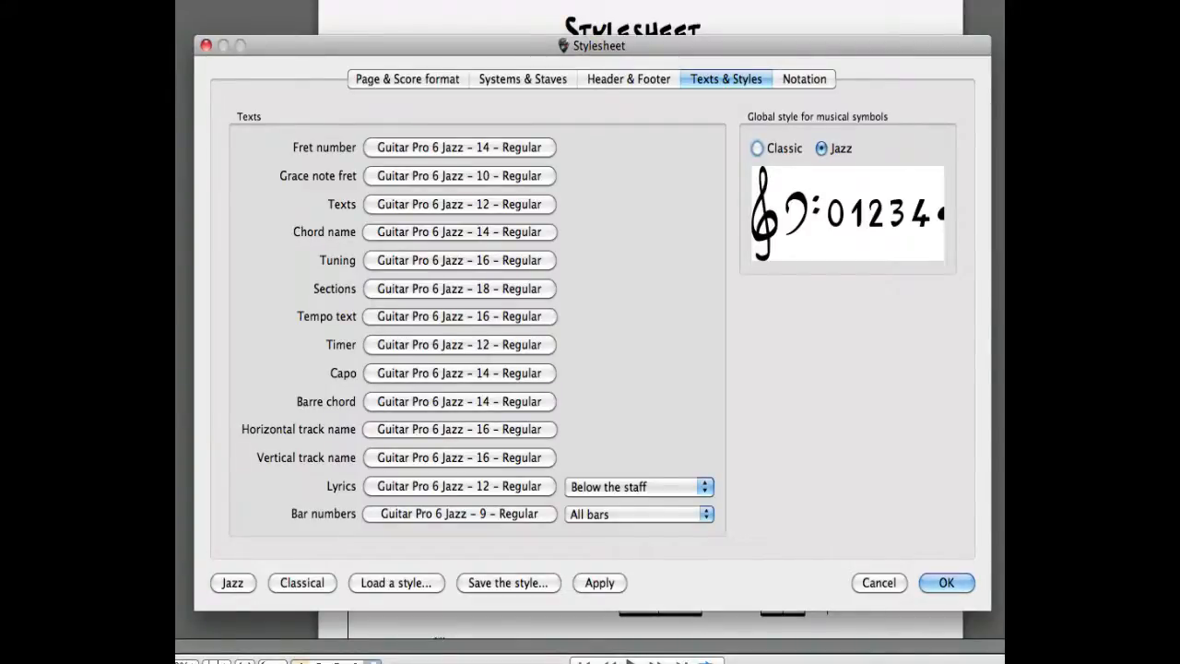
mouse_move(371, 212)
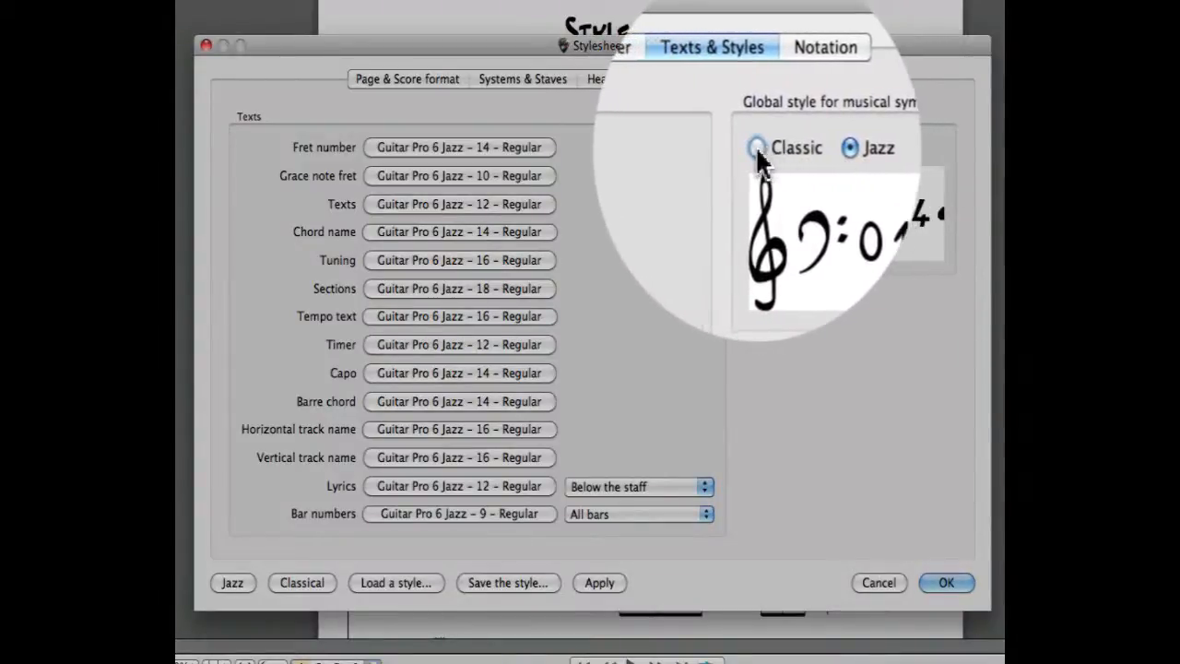
Preview Classic musical symbols, then return the style to Jazz.
click(750, 147)
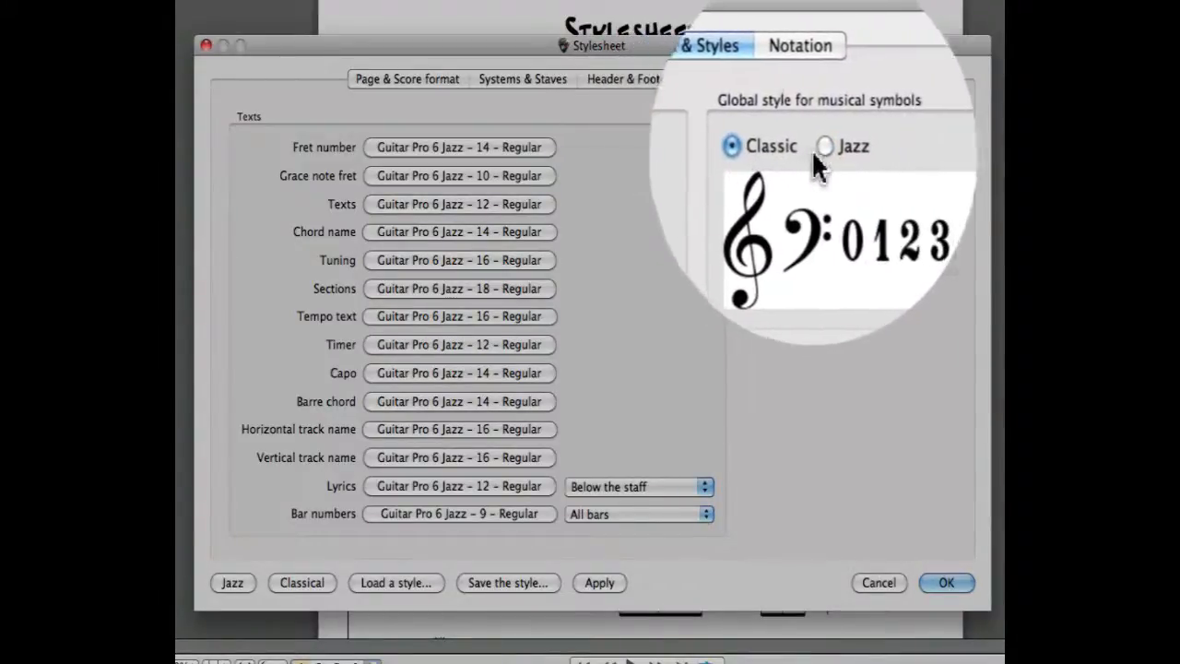
click(820, 148)
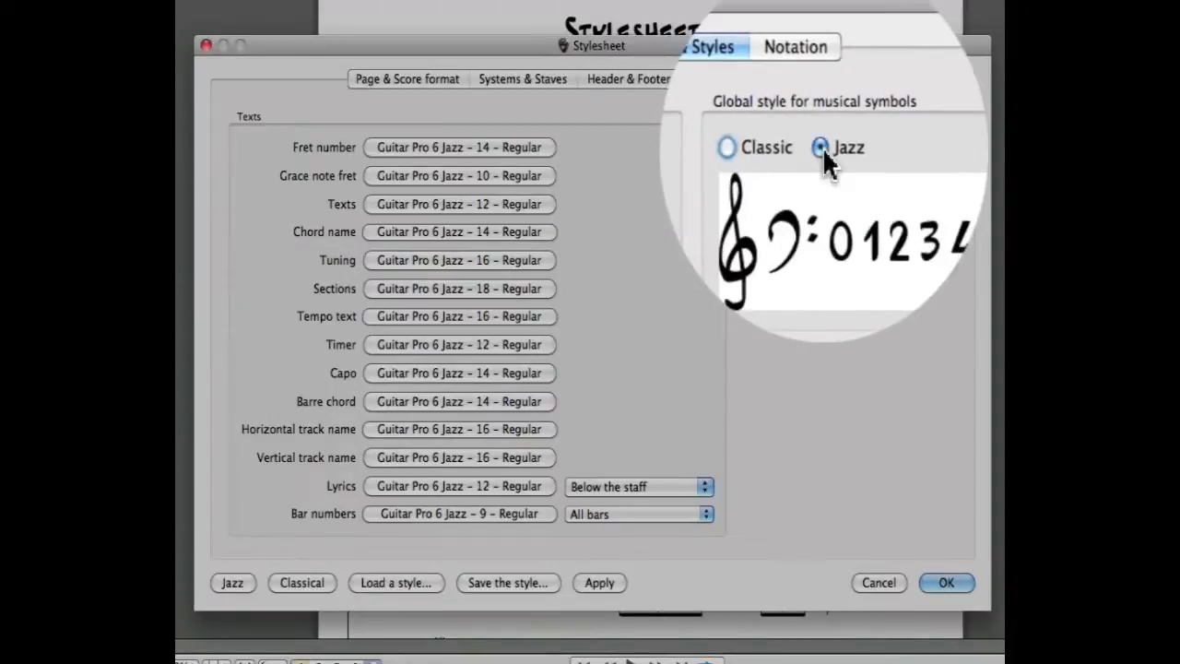
click(802, 78)
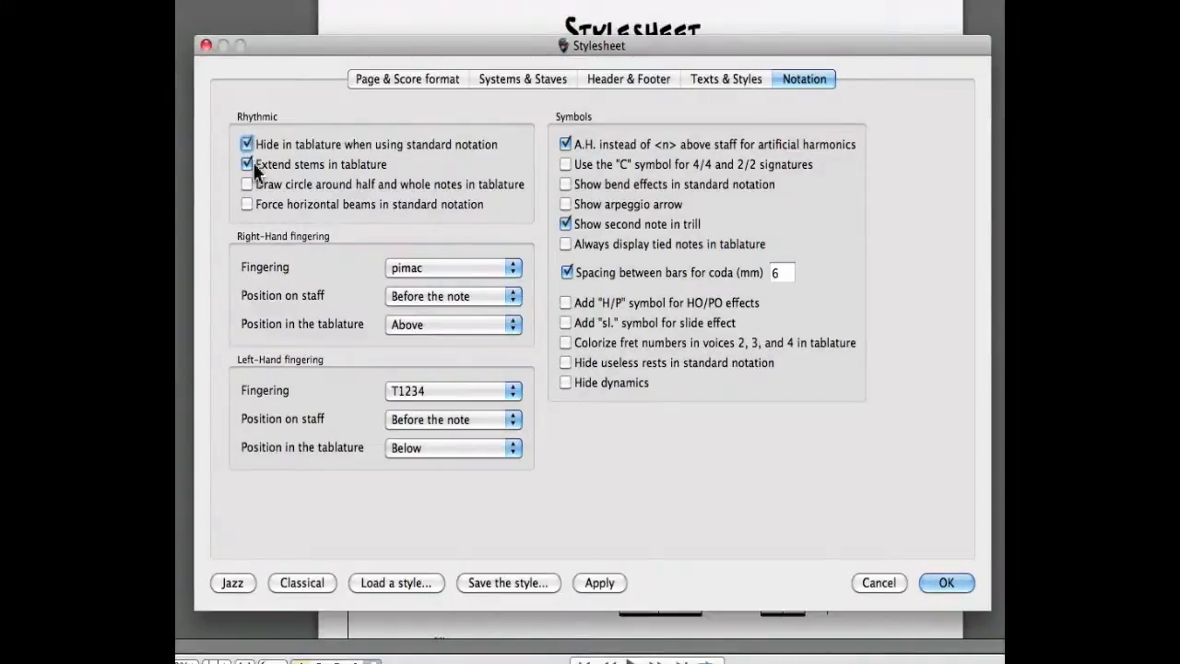
mouse_move(335, 265)
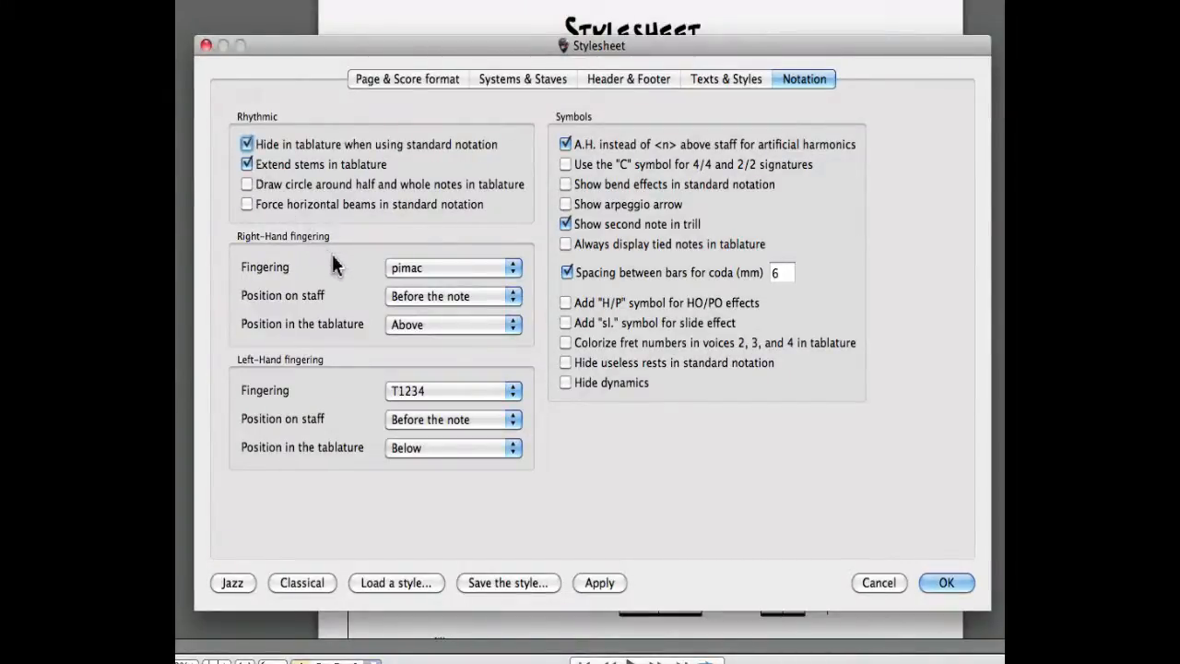
mouse_move(509, 275)
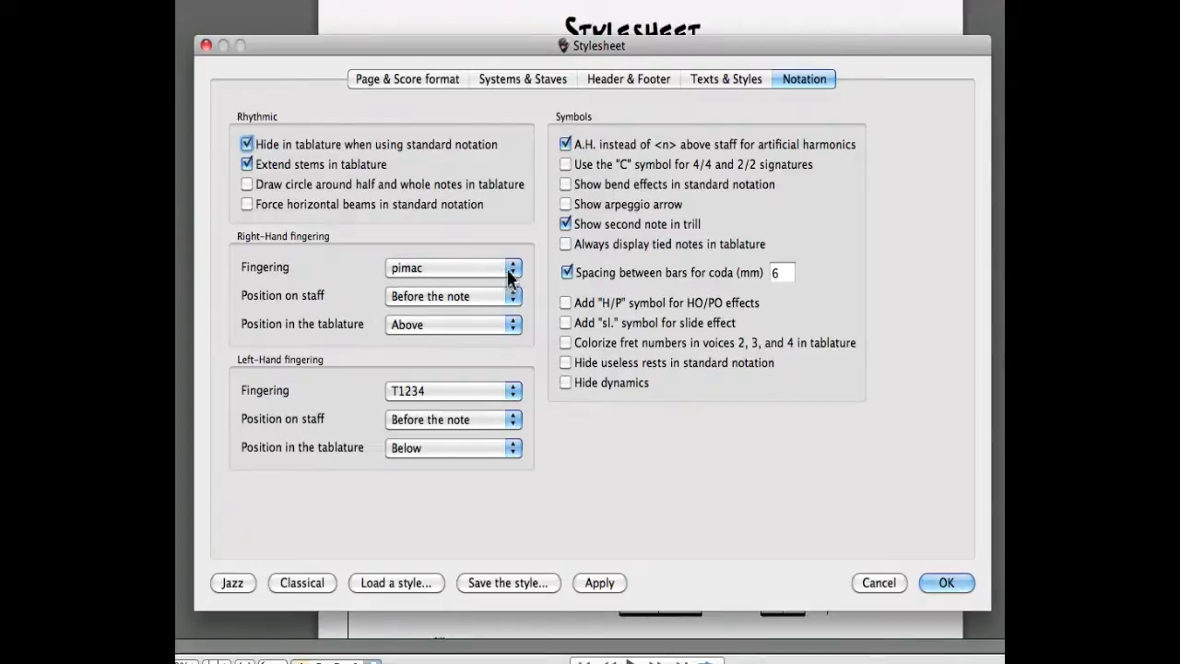
Keep right-hand fingering set to pimac in the Notation settings.
click(452, 268)
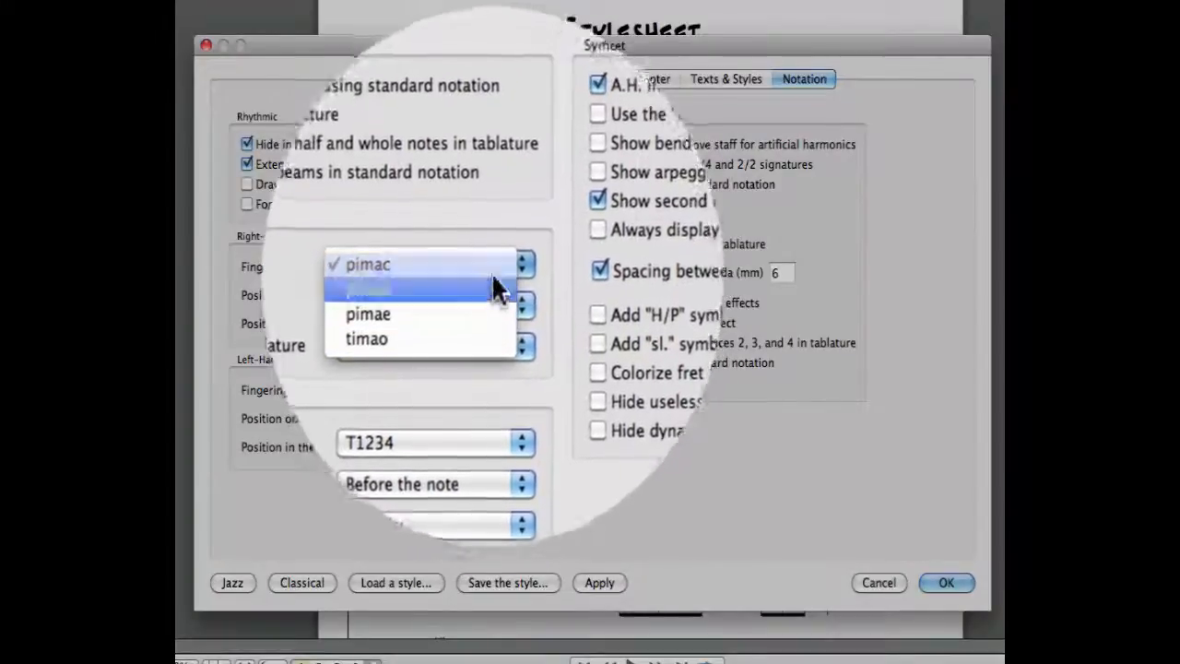
click(367, 264)
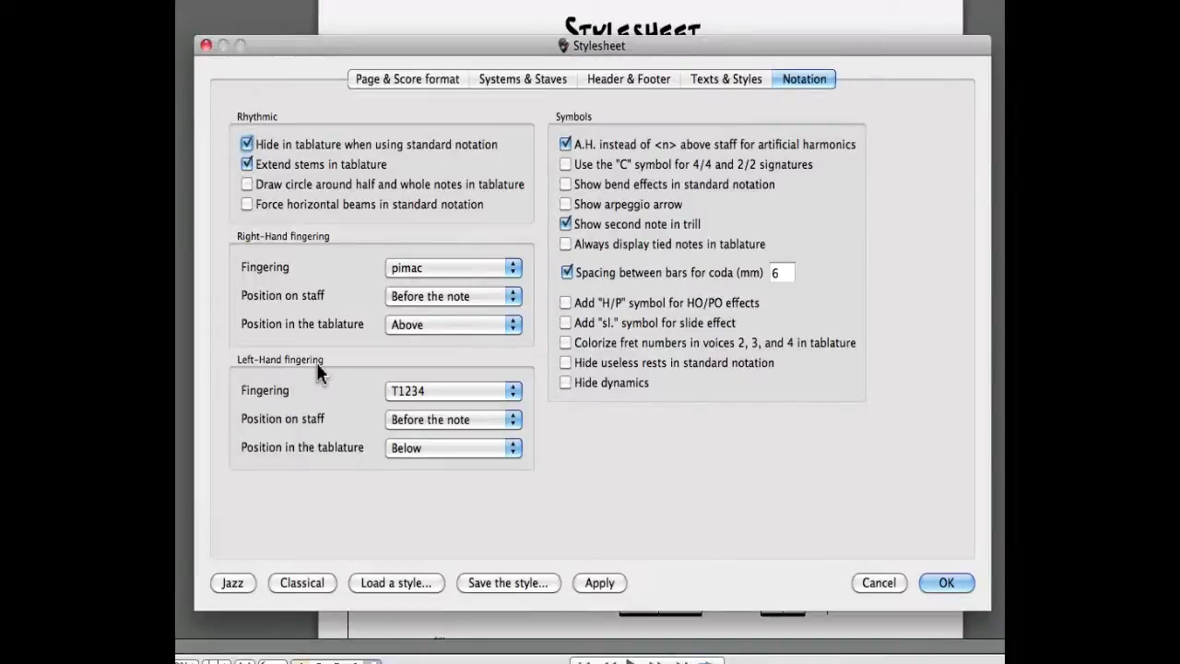